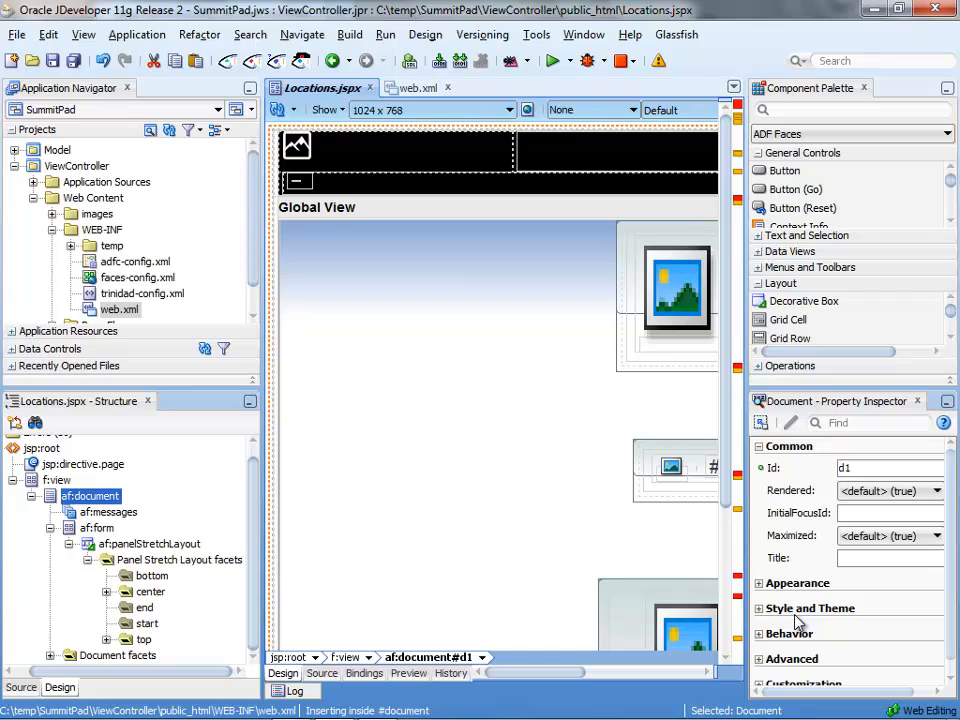
mouse_move(896, 608)
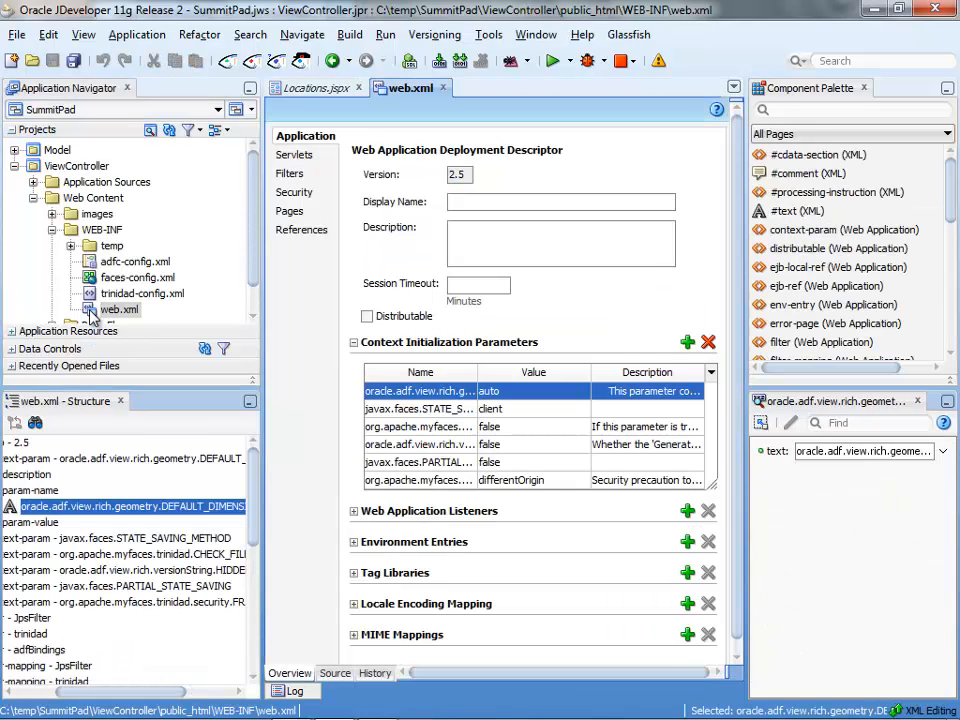
View web.xml as XML source and highlight the DEFAULT_DIMENSIONS parameter name and its value auto
left_click(336, 672)
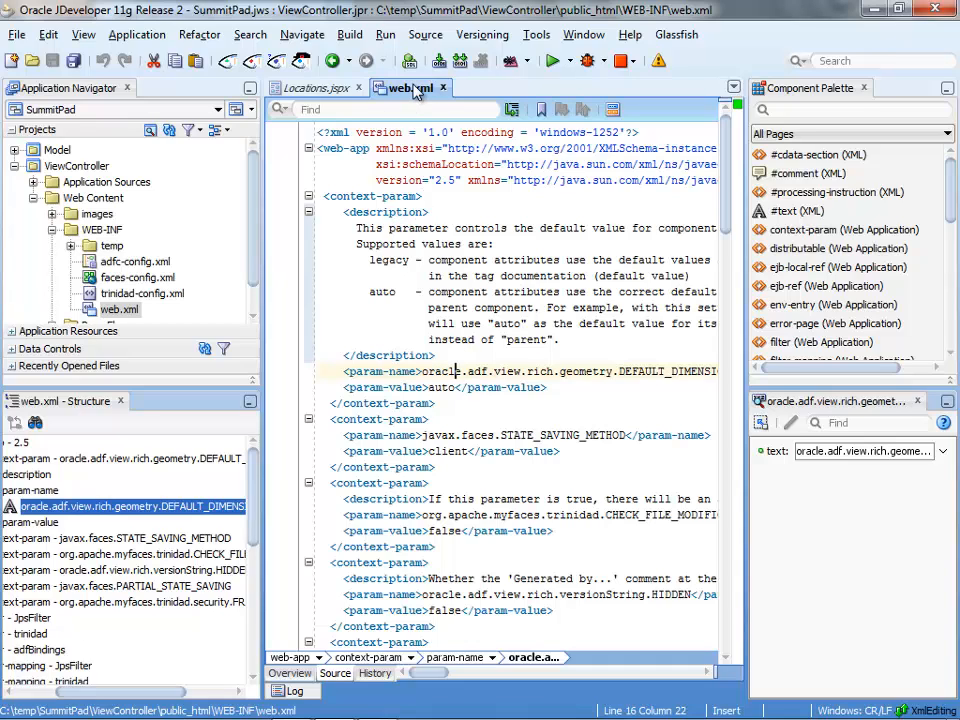
mouse_move(410, 88)
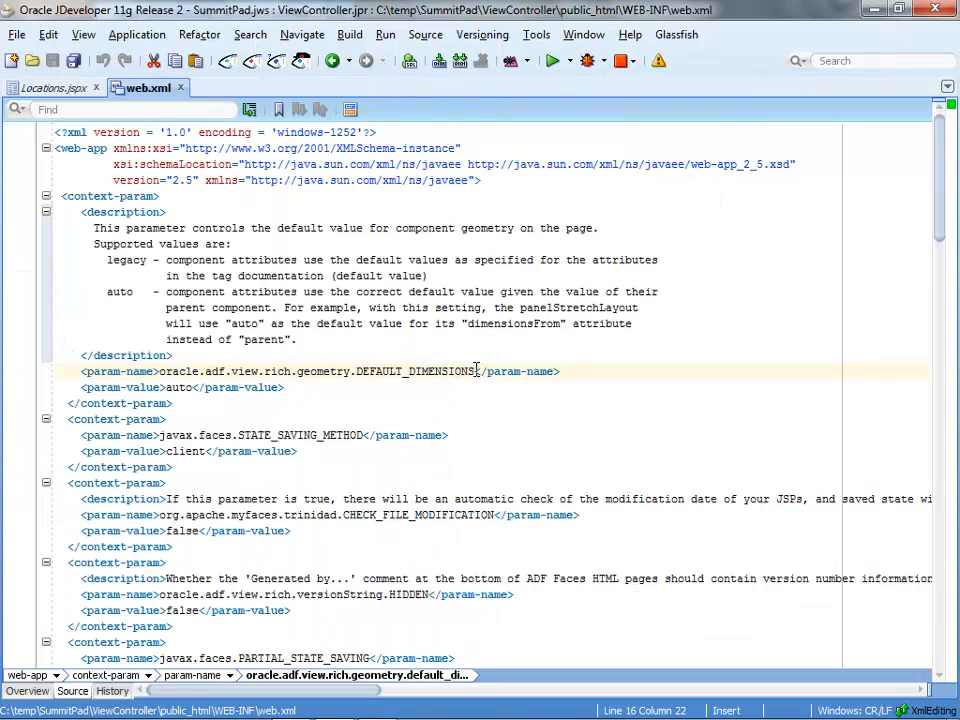
double_click(414, 370)
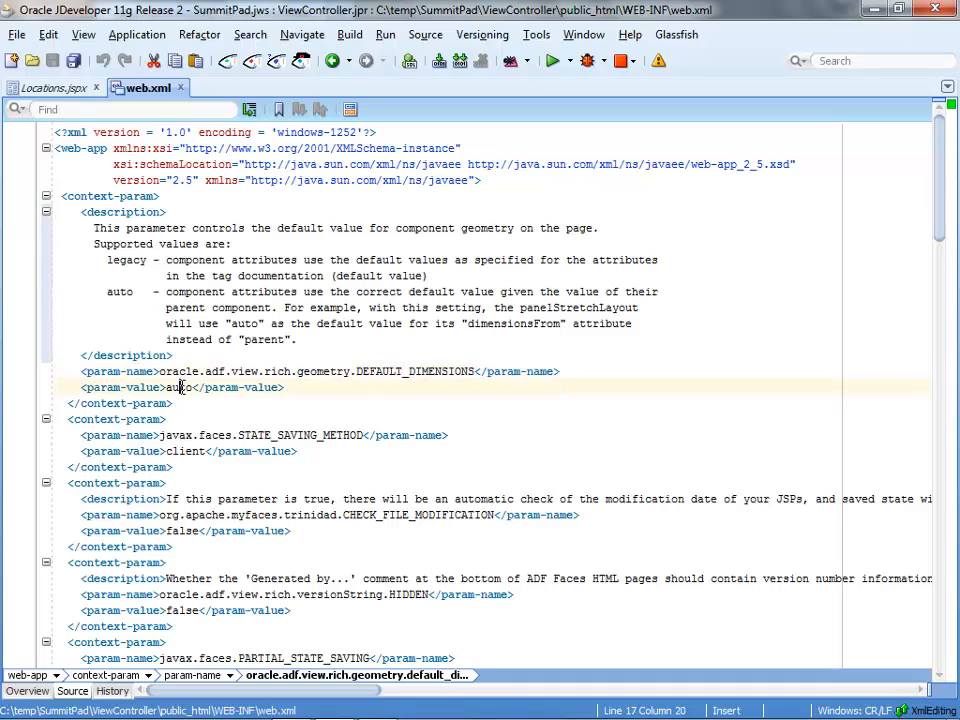
double_click(180, 388)
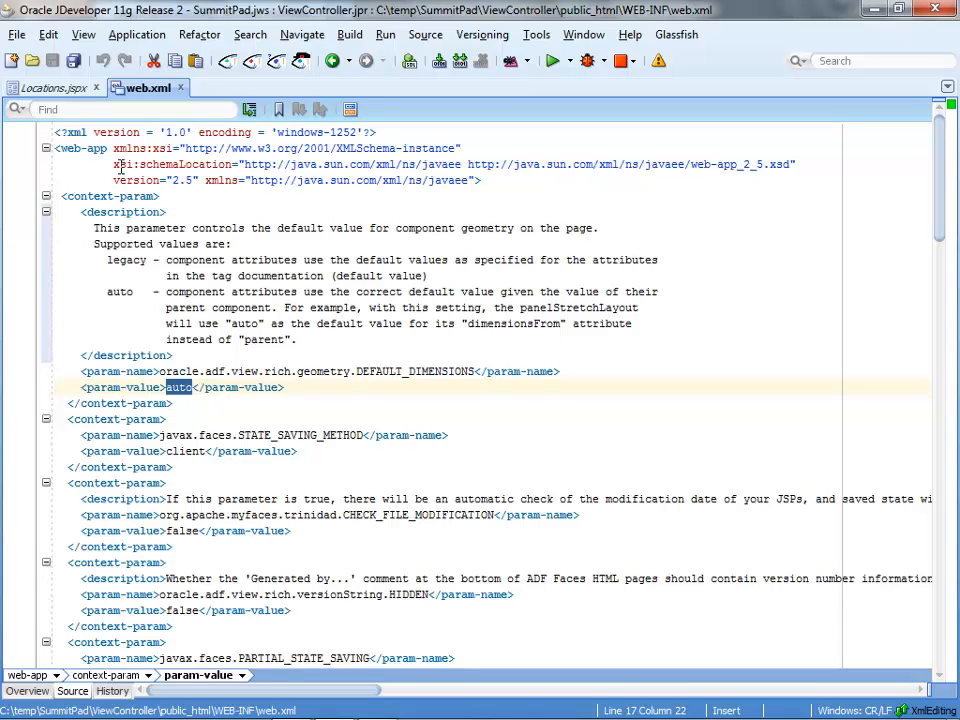
Return to Locations.jspx source and highlight 'parent' in the panelStretchLayout dimensionsFrom touchScreen expression
left_click(54, 88)
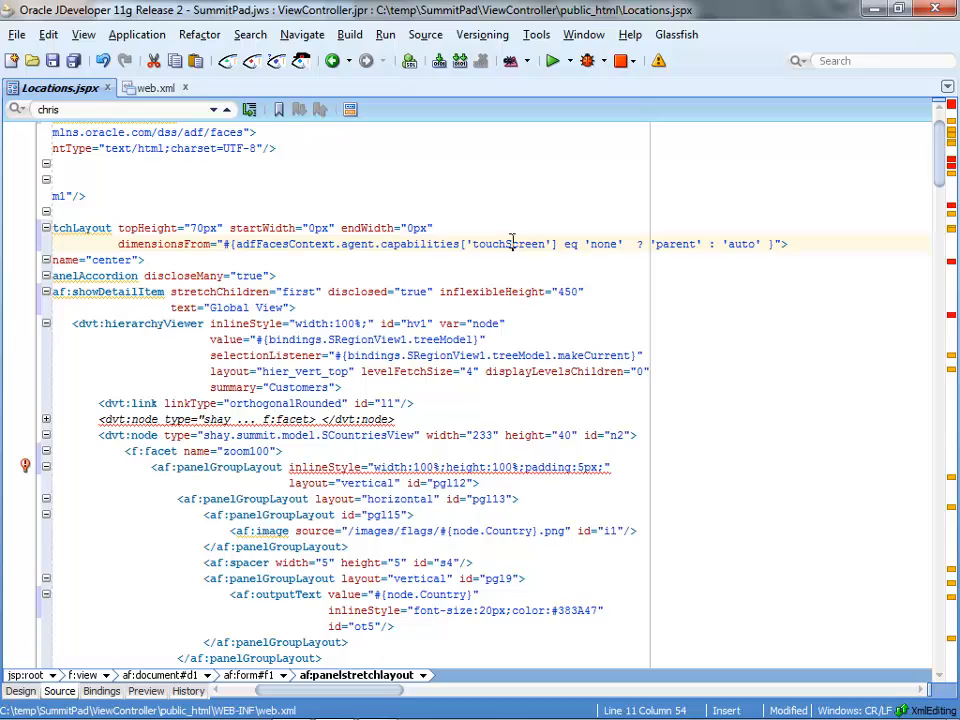
double_click(508, 244)
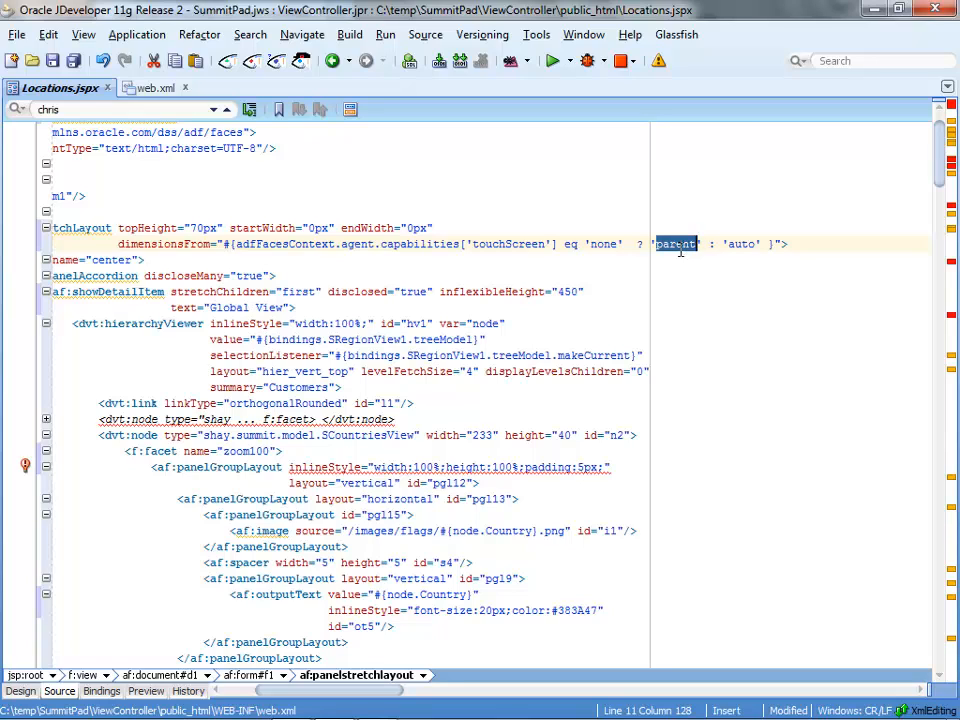
mouse_move(740, 248)
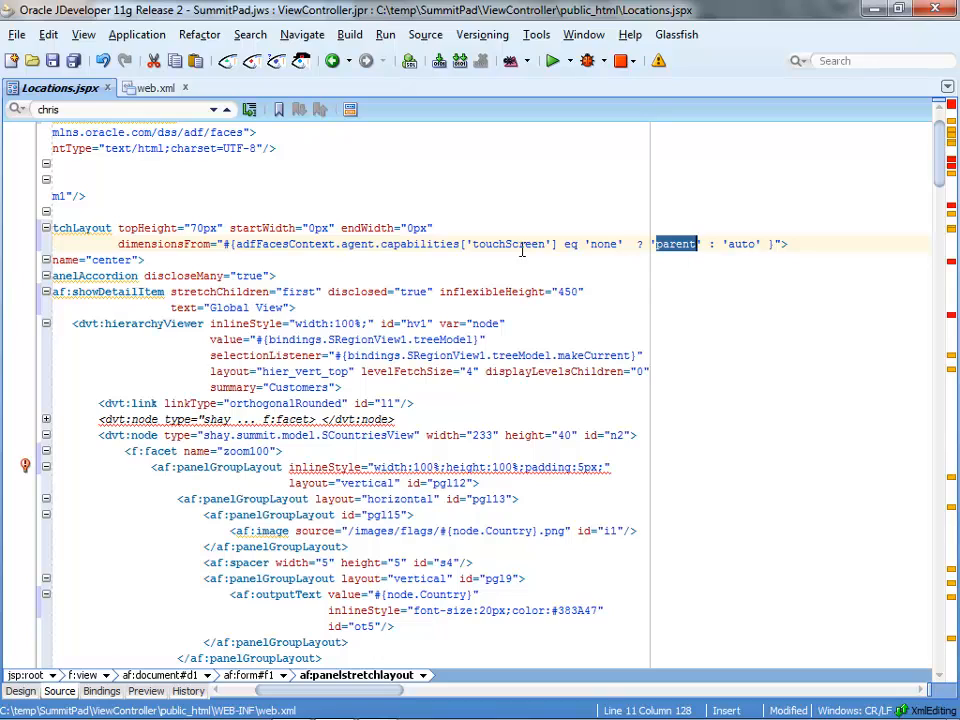
Search Locations.jspx for 'touchScreen' to reach the panelDashboard columns expression choosing 3 or 2
double_click(508, 244)
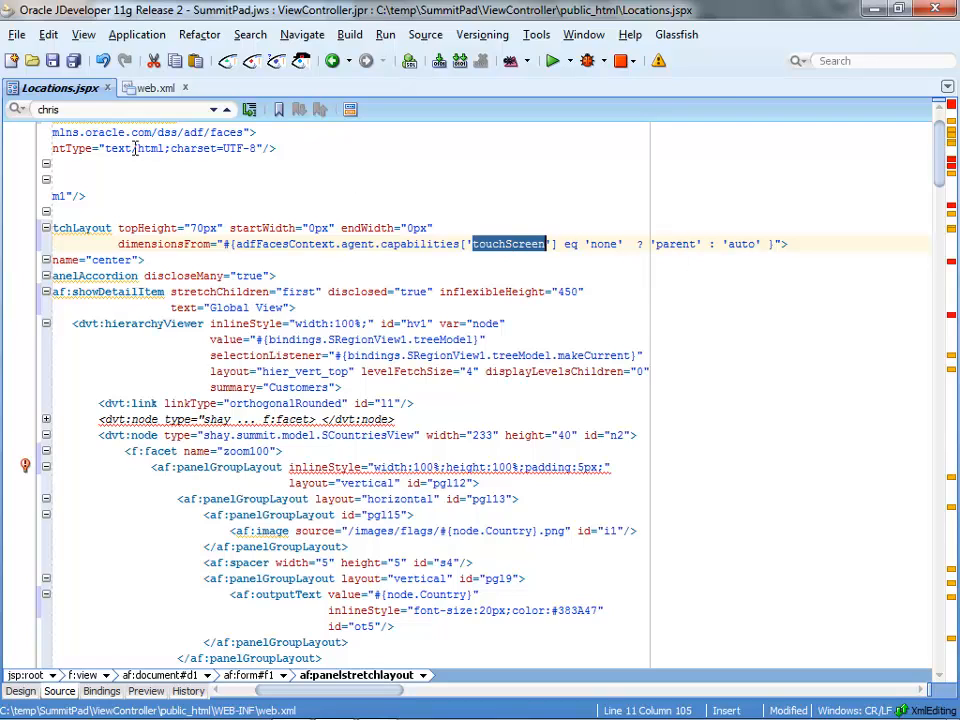
type("touchScreen")
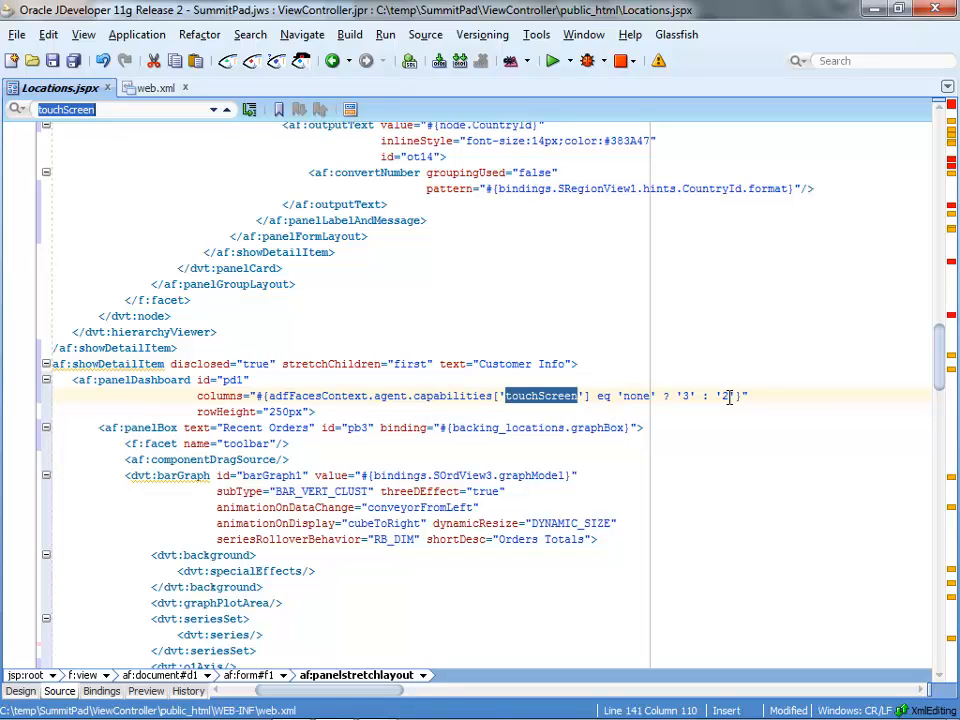
mouse_move(654, 376)
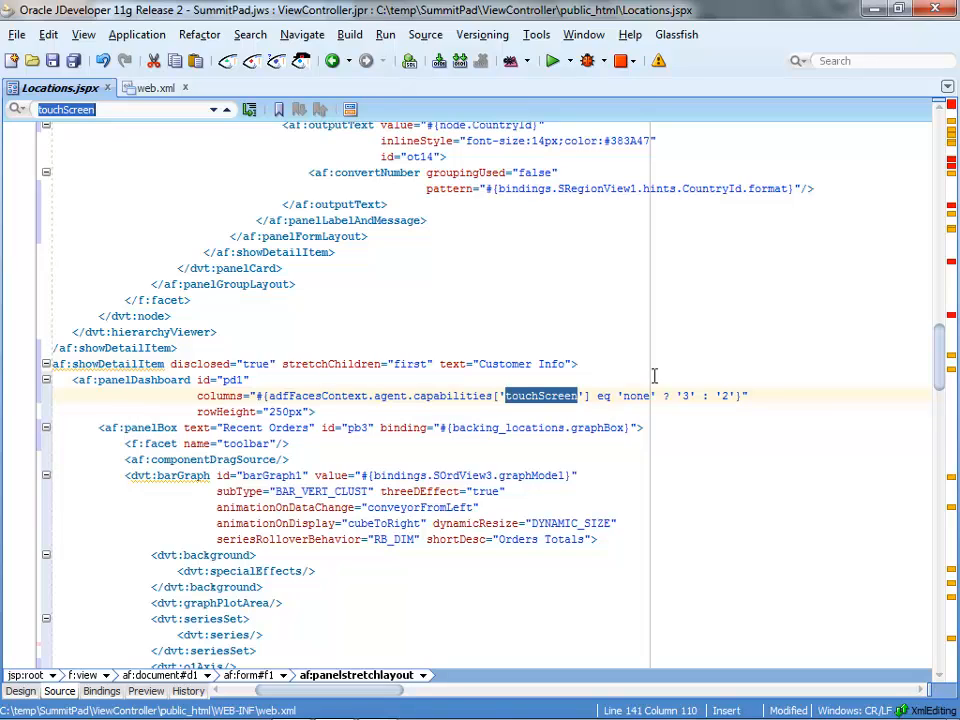